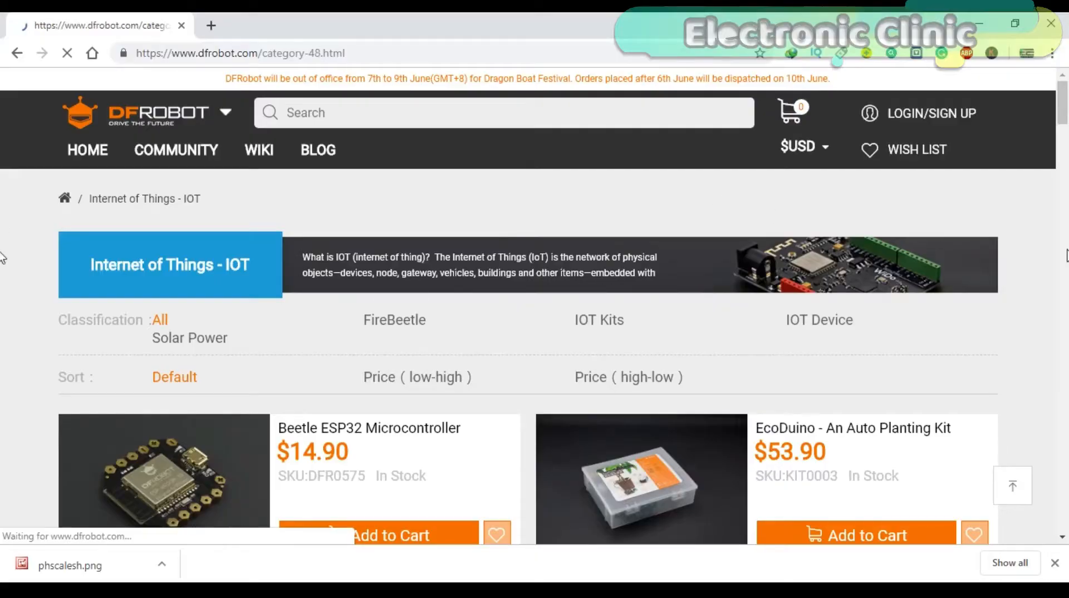
Switch to the All Products catalogue and scroll down through the product grid
left_click(611, 319)
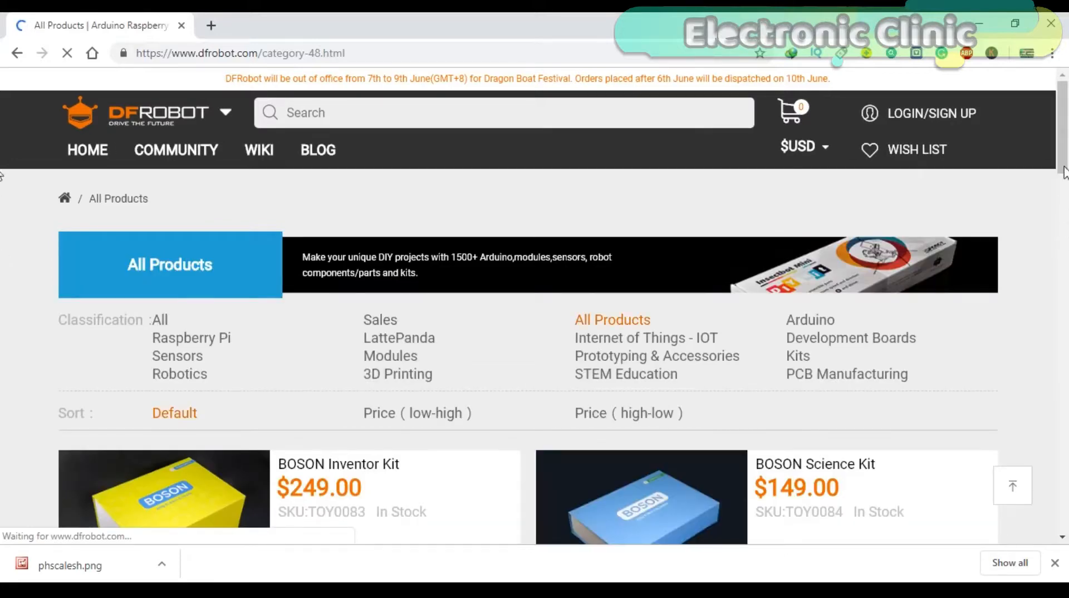
scroll("down", 3)
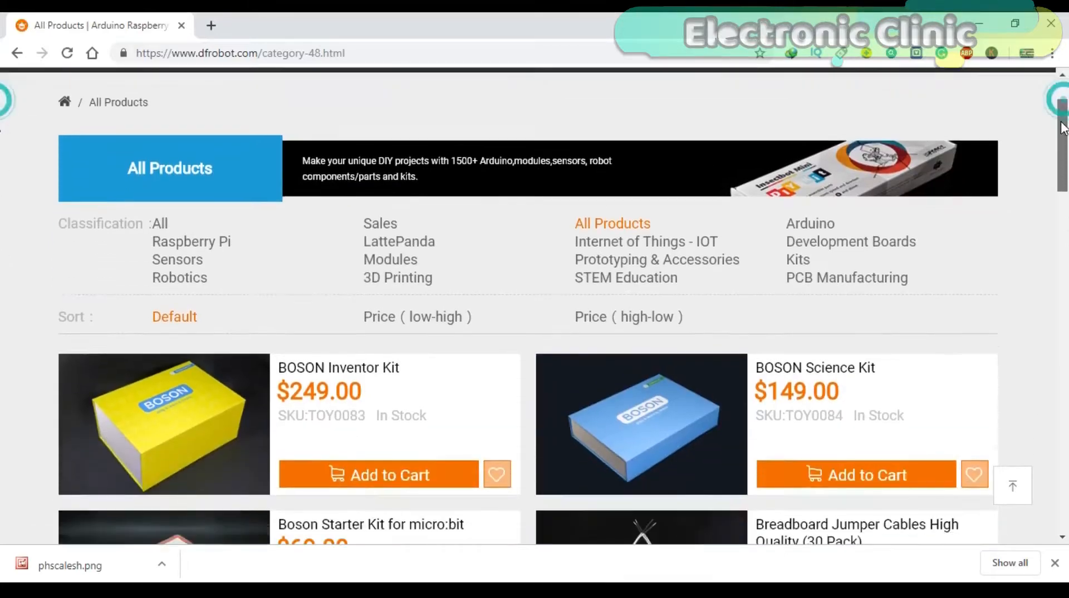
scroll("down", 3)
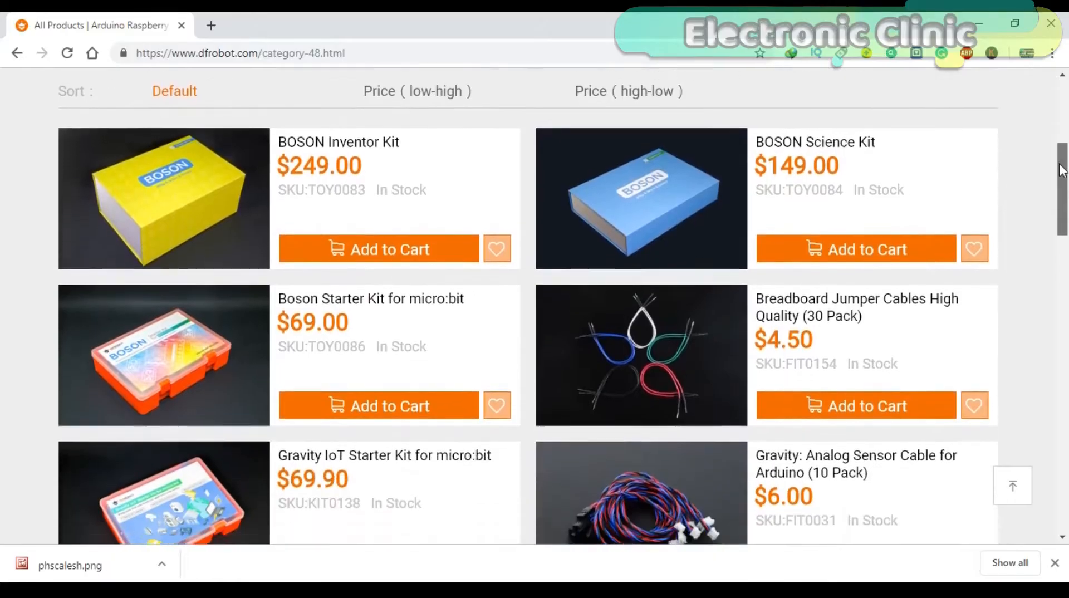
scroll("down", 3)
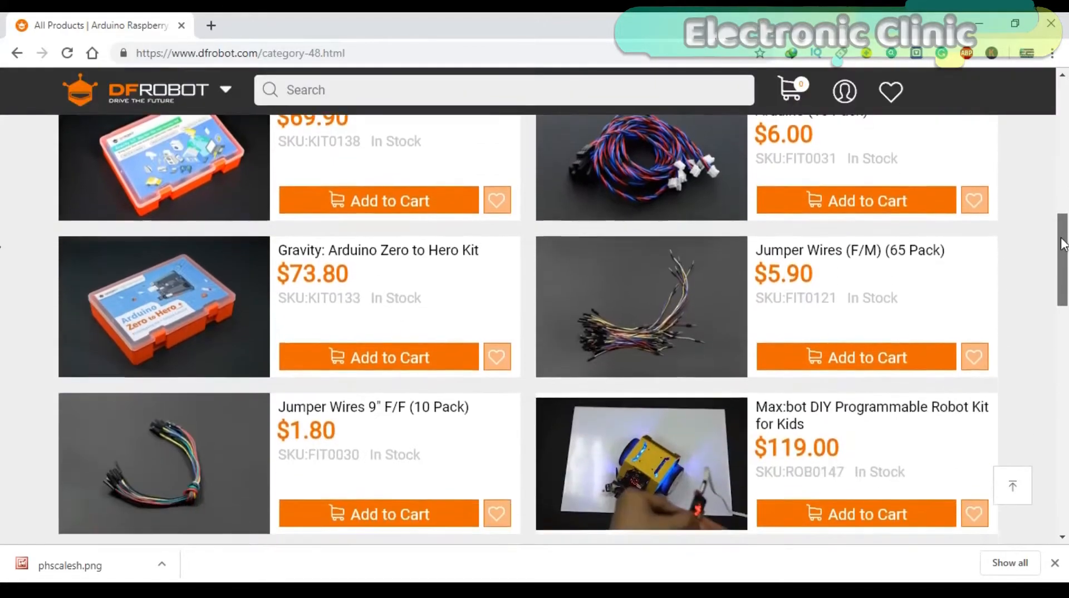
scroll("down", 3)
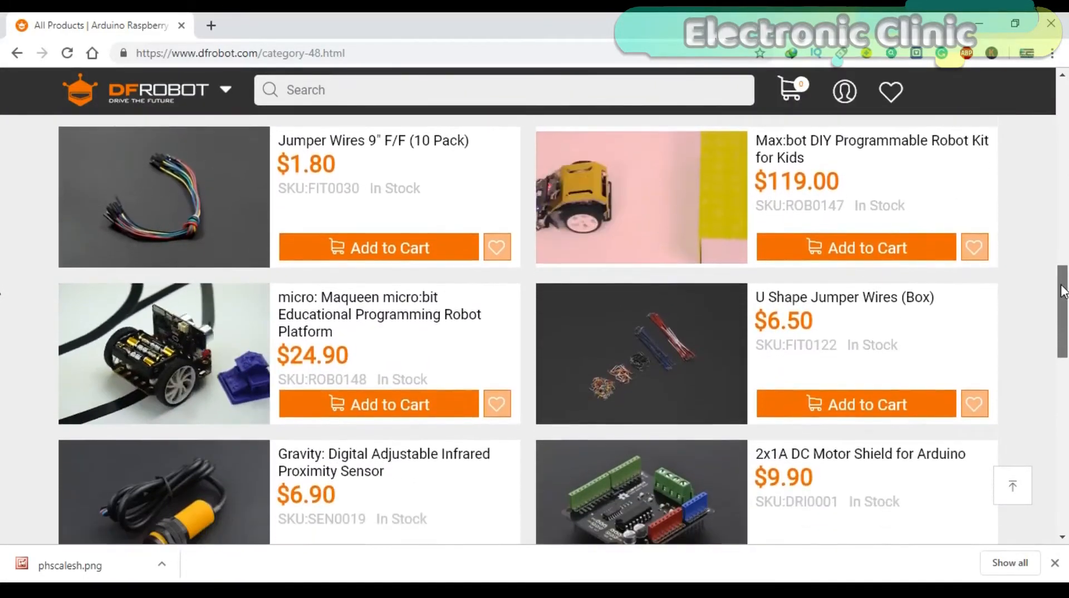
scroll("down", 3)
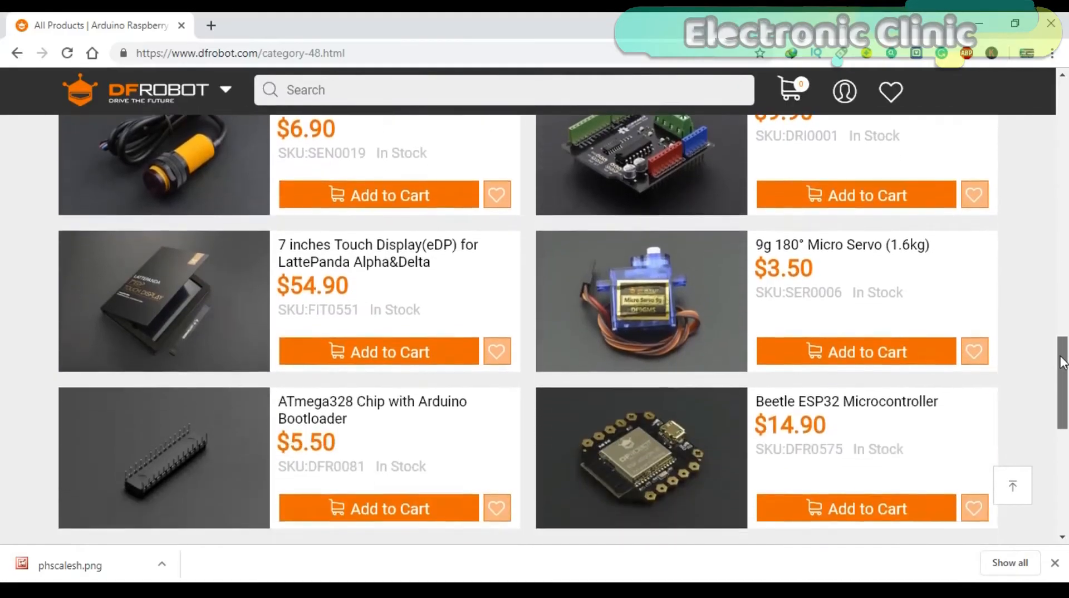
scroll("down", 3)
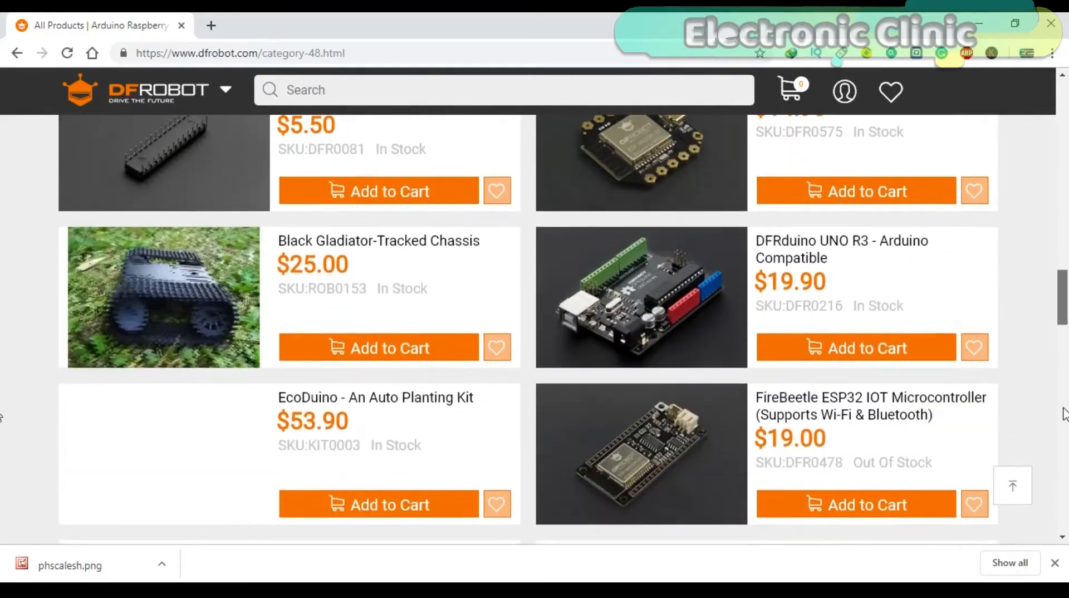
scroll("down", 3)
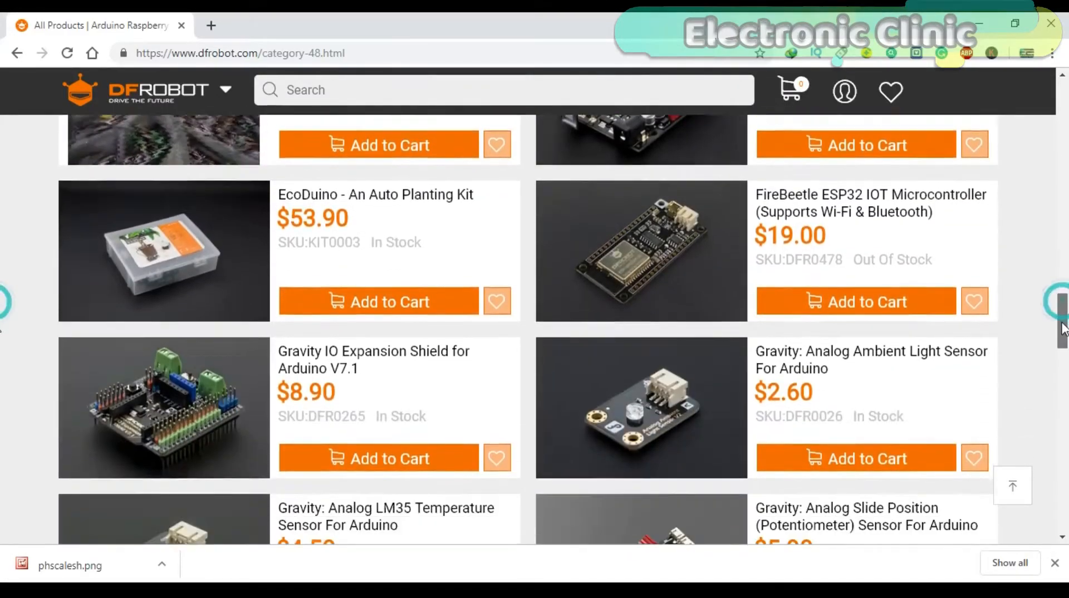
scroll("down", 3)
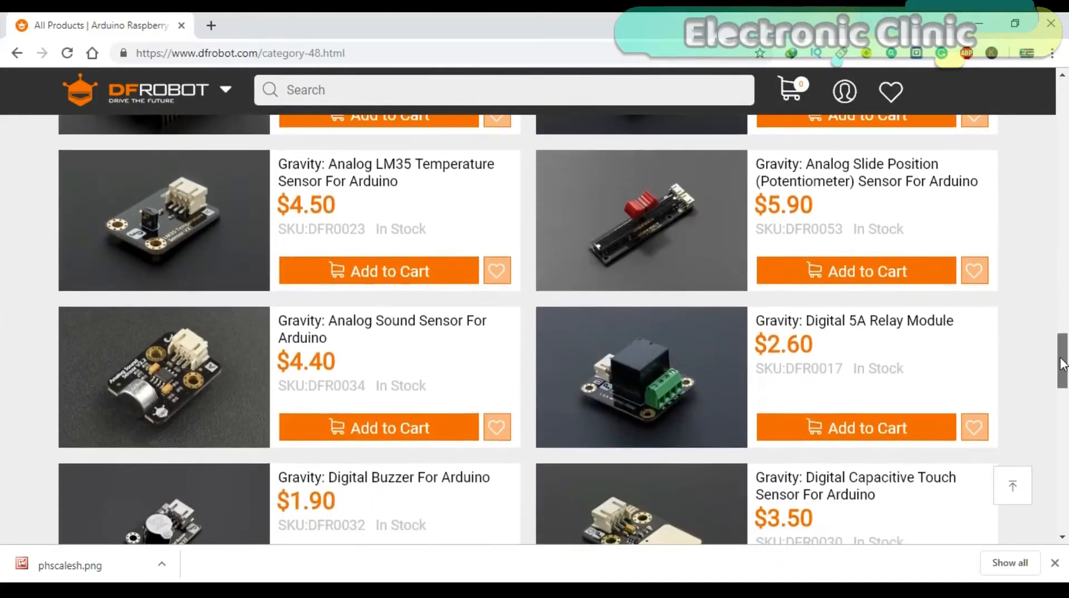
scroll("down", 3)
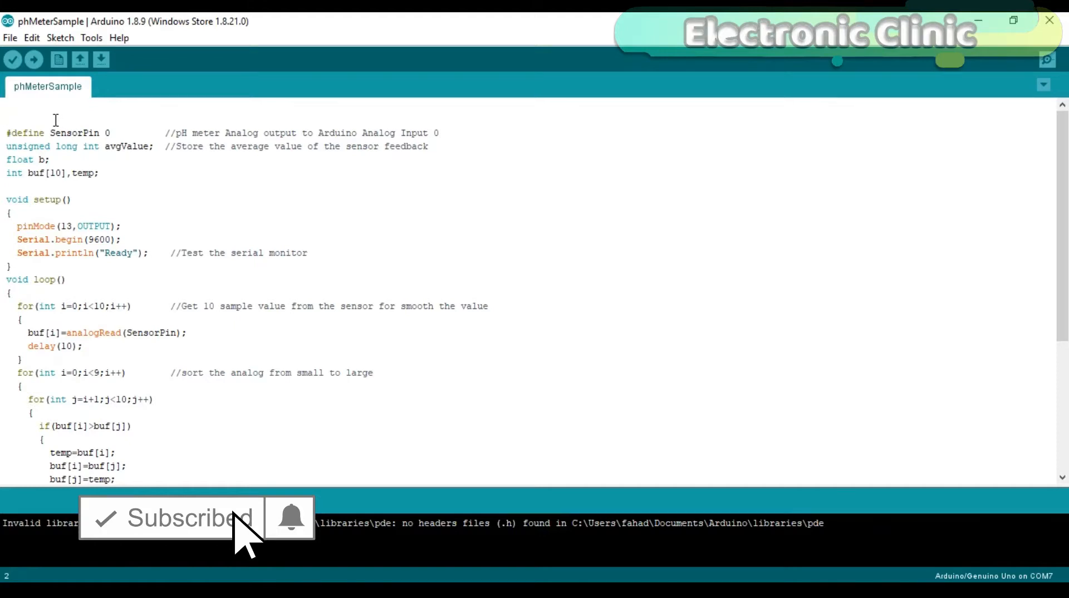
mouse_move(283, 528)
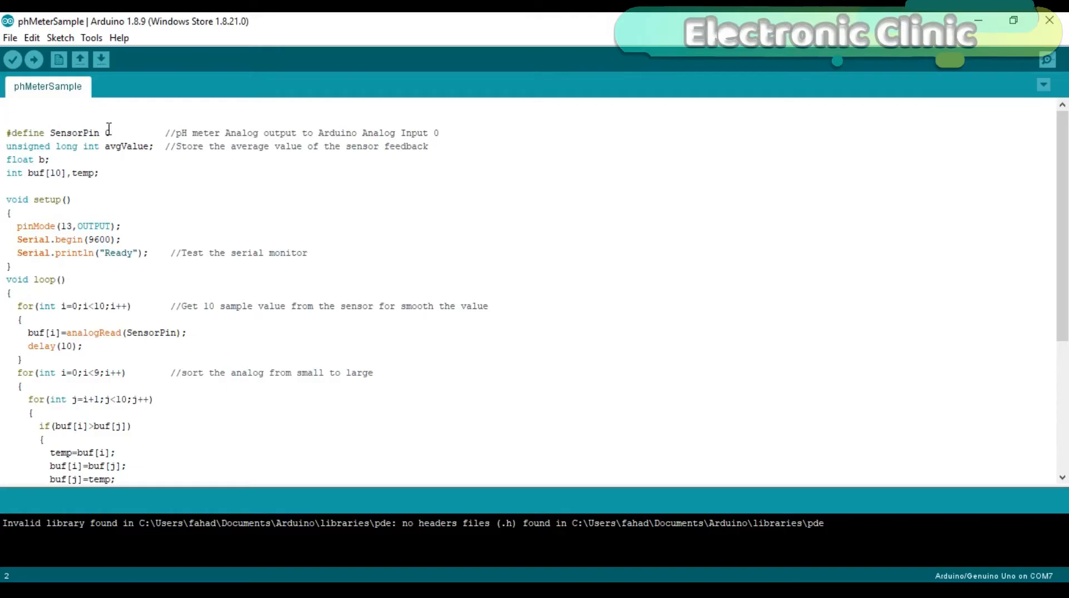
type("0")
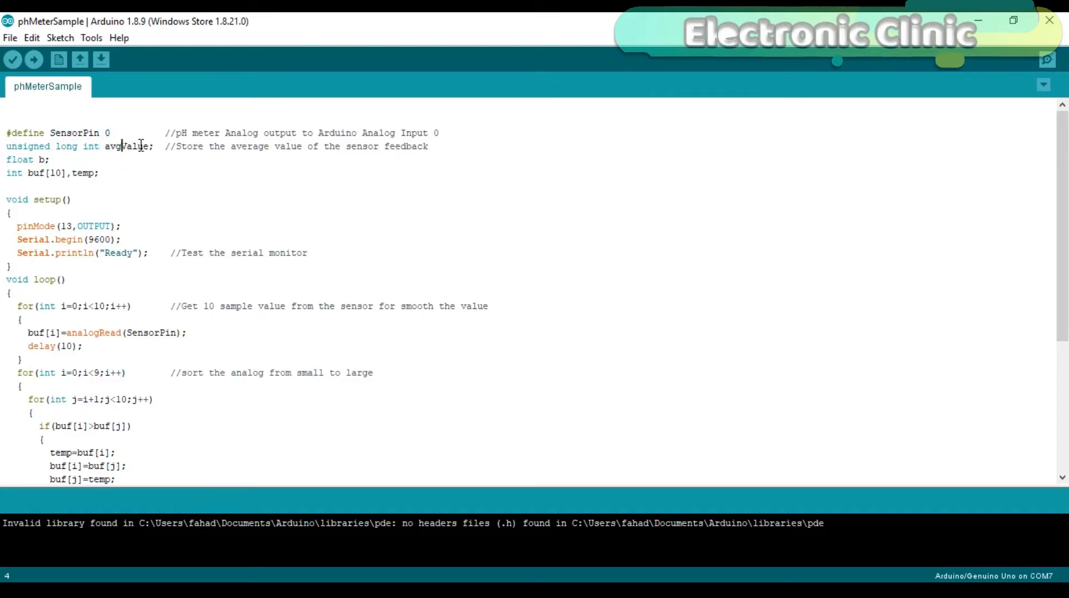
mouse_move(73, 235)
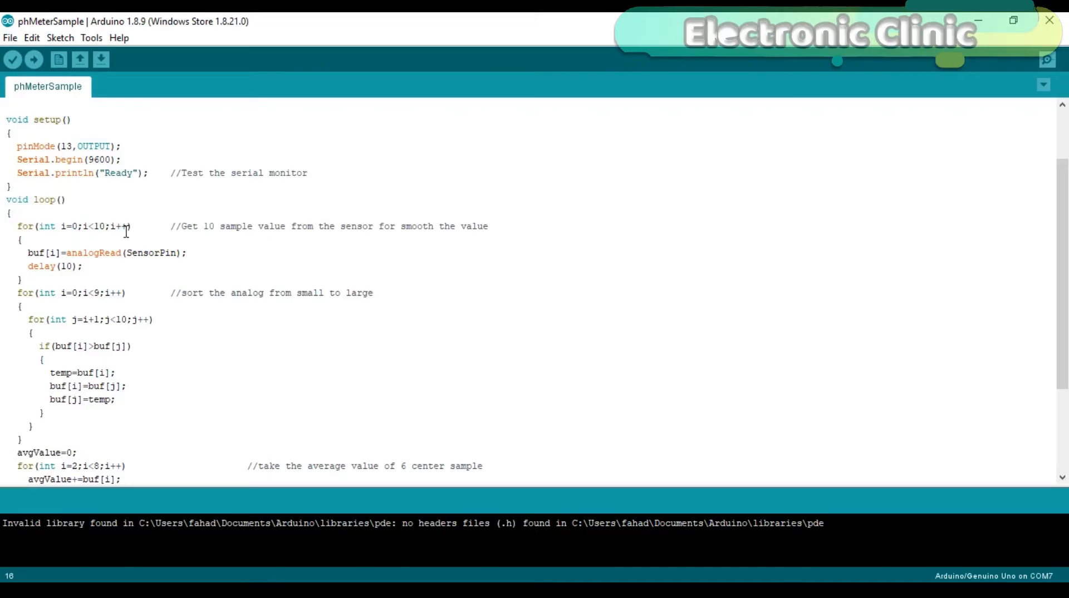
mouse_move(50, 255)
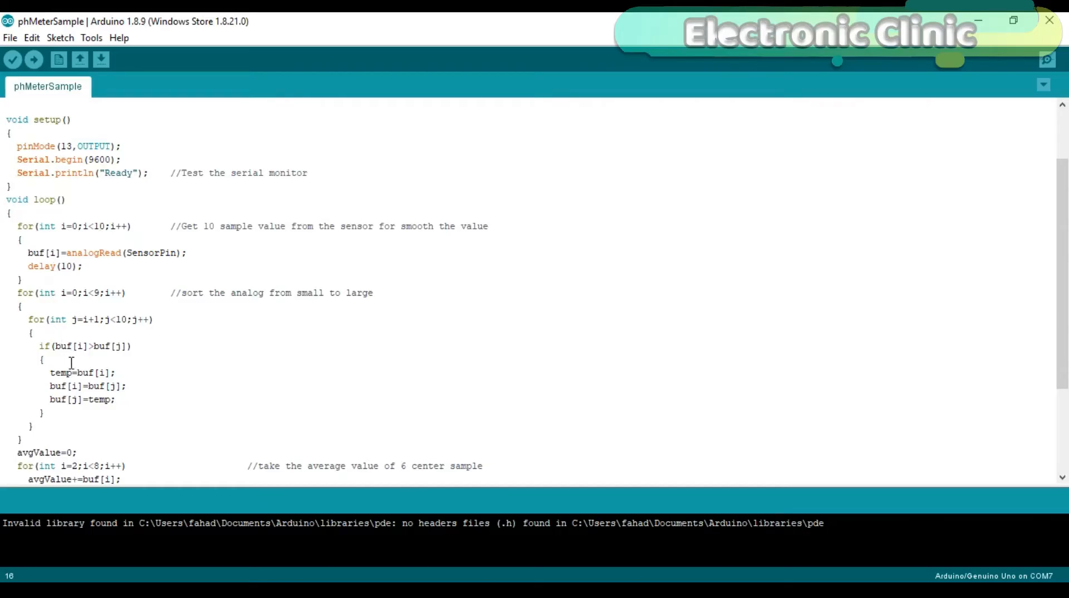
scroll("down", 3)
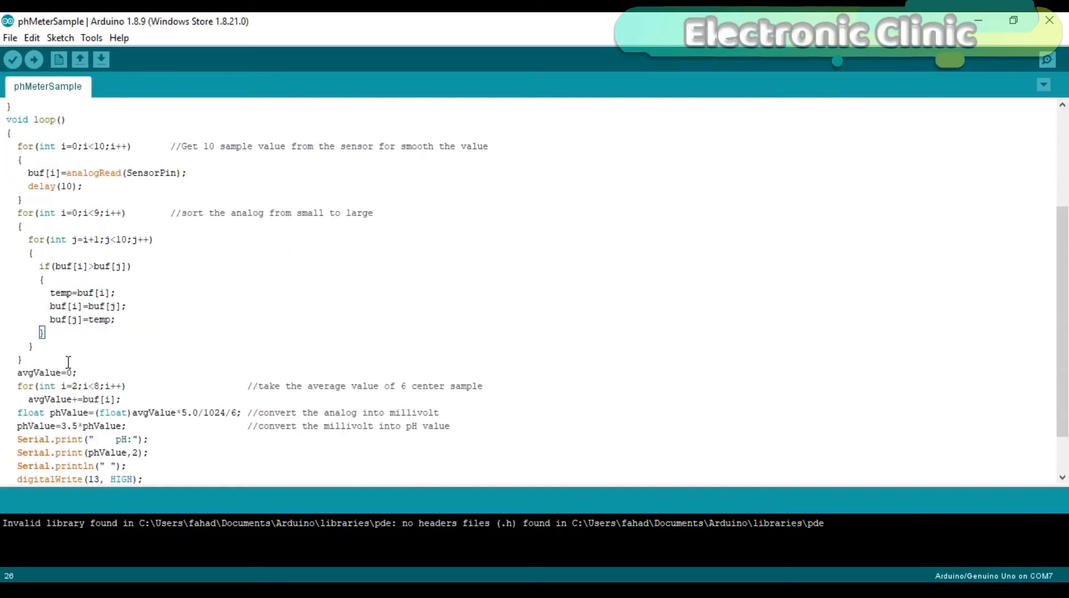
scroll("down", 3)
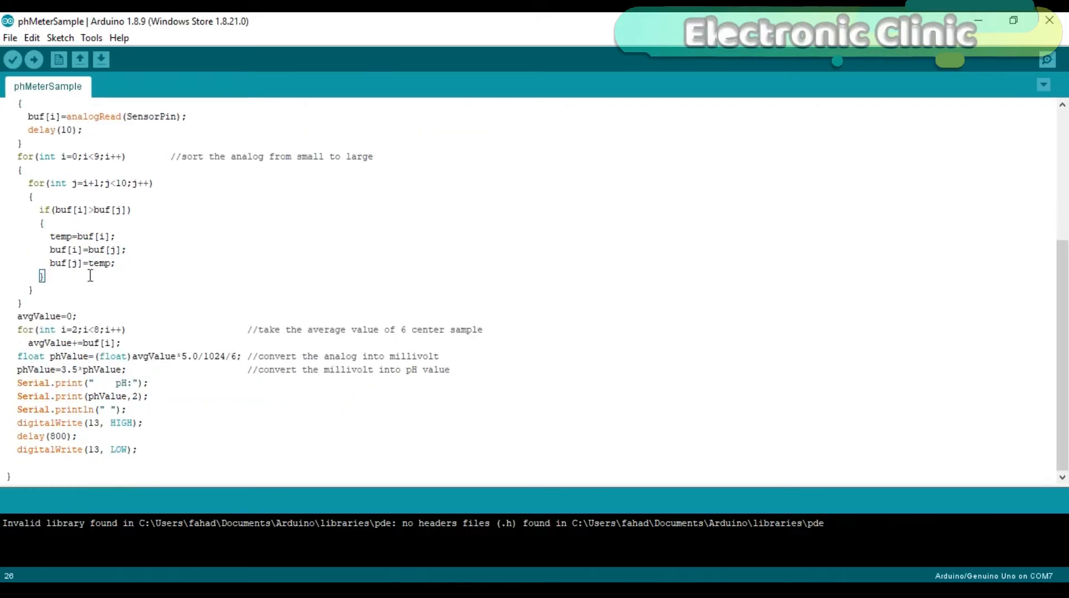
mouse_move(77, 326)
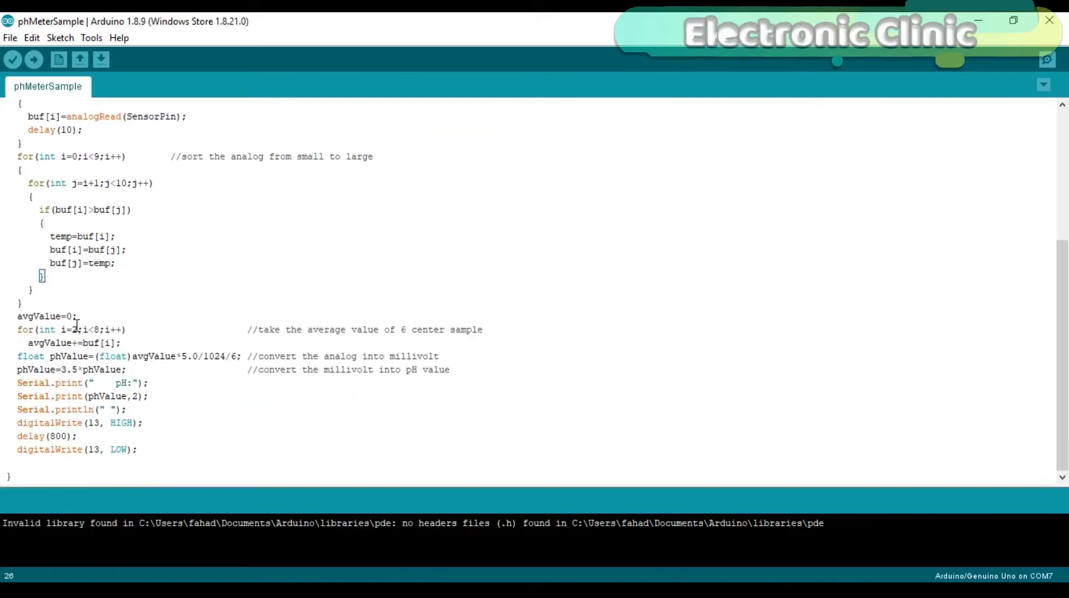
left_click(234, 356)
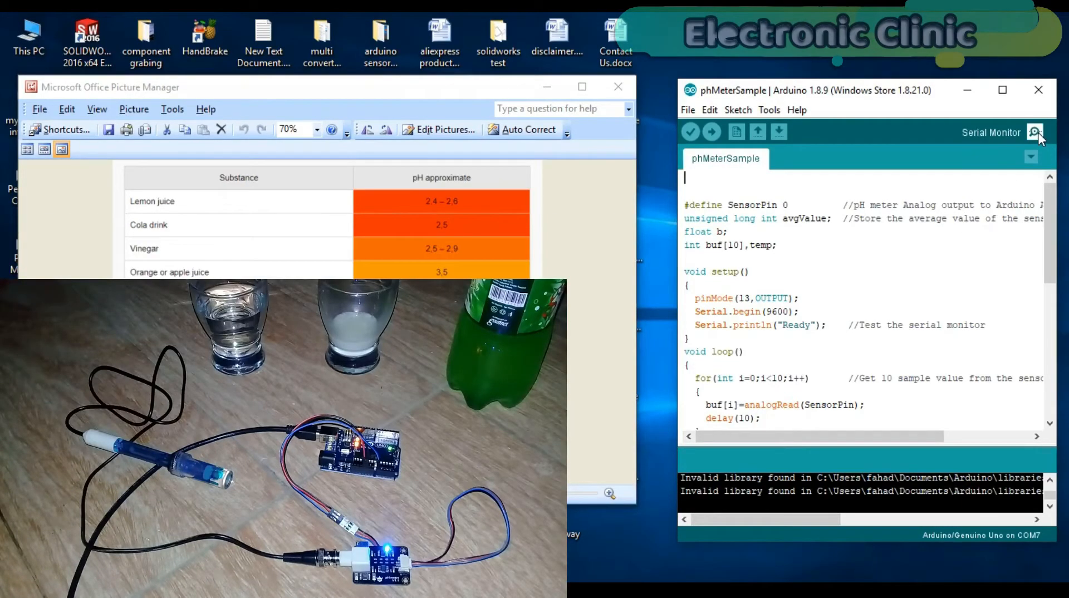
Open the Serial Monitor to watch COM7 print Ready and pH 7.40 readings
left_click(1036, 132)
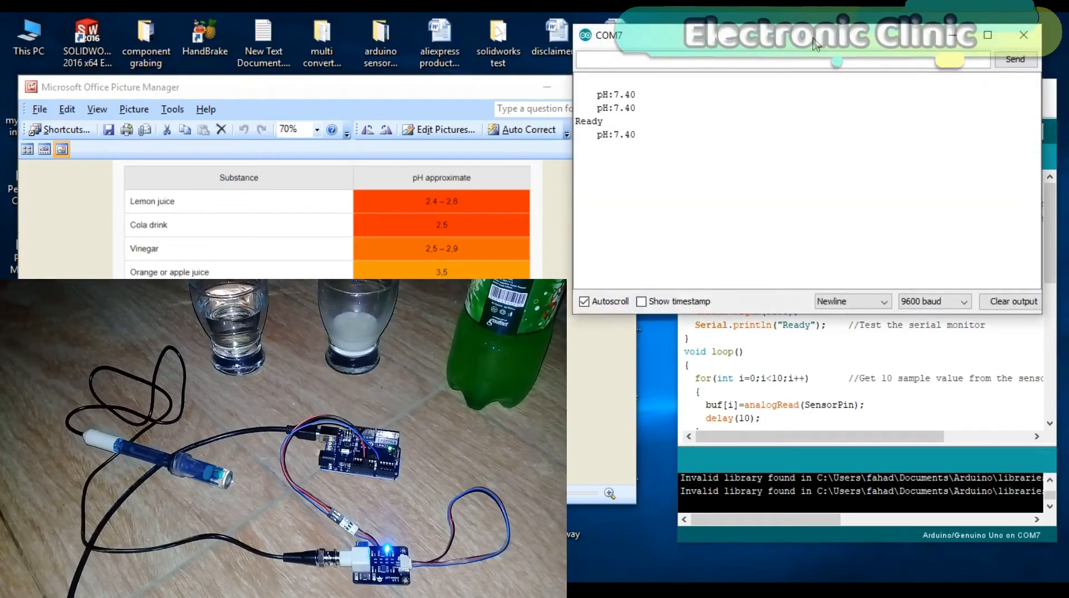